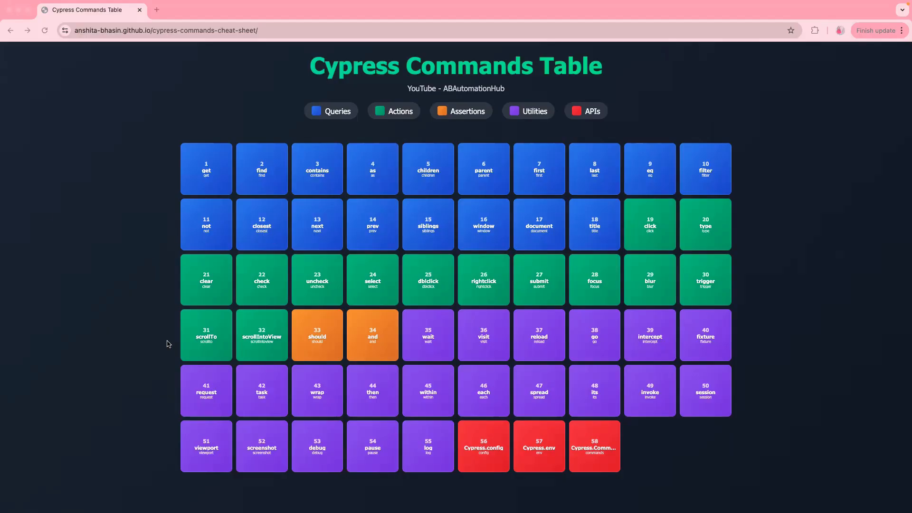
mouse_move(109, 321)
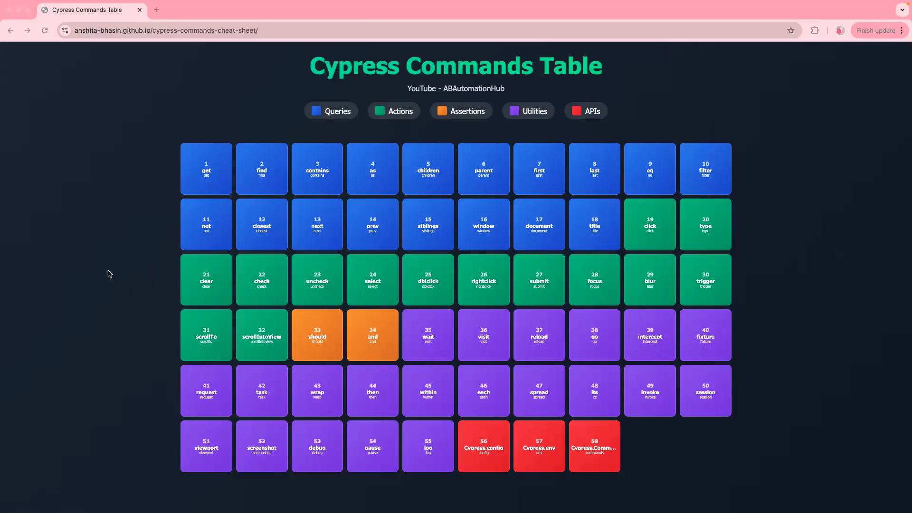
View the find command's detail card and select its syntax lines, then dismiss it.
left_click(261, 169)
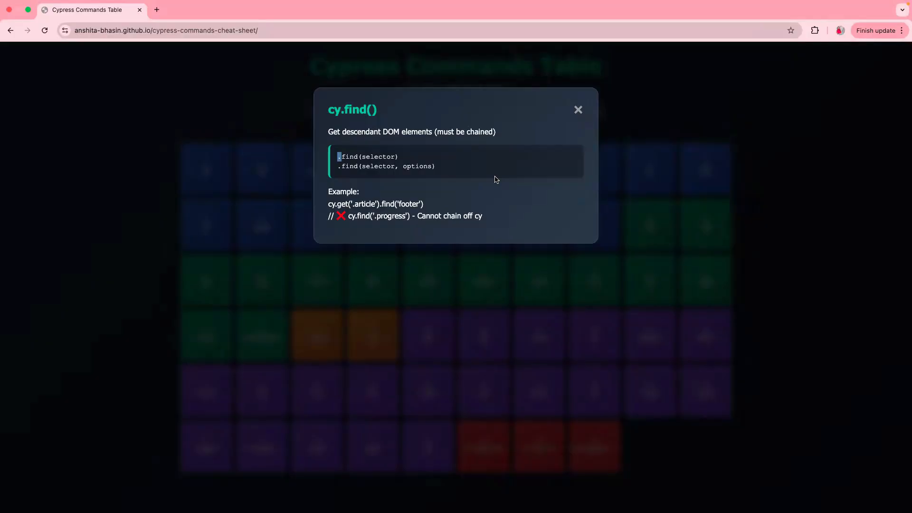
mouse_move(475, 191)
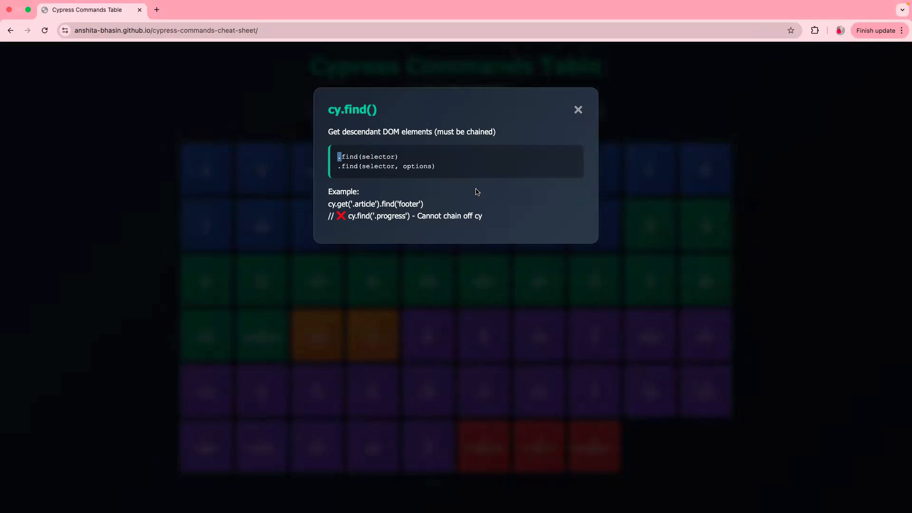
triple_click(405, 216)
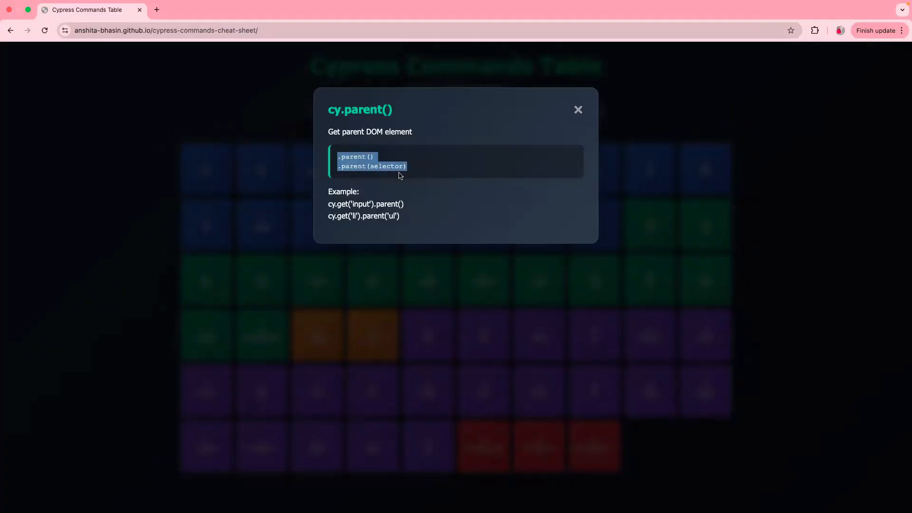
mouse_move(285, 266)
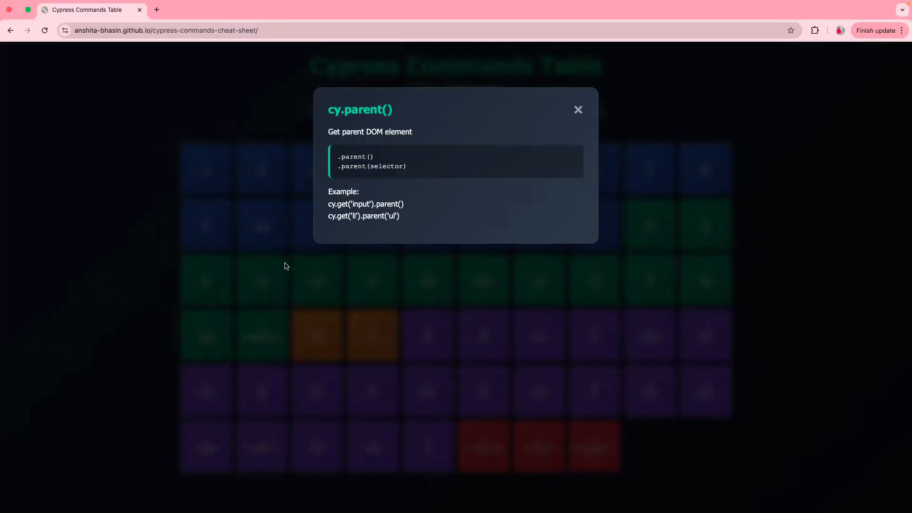
left_click(578, 110)
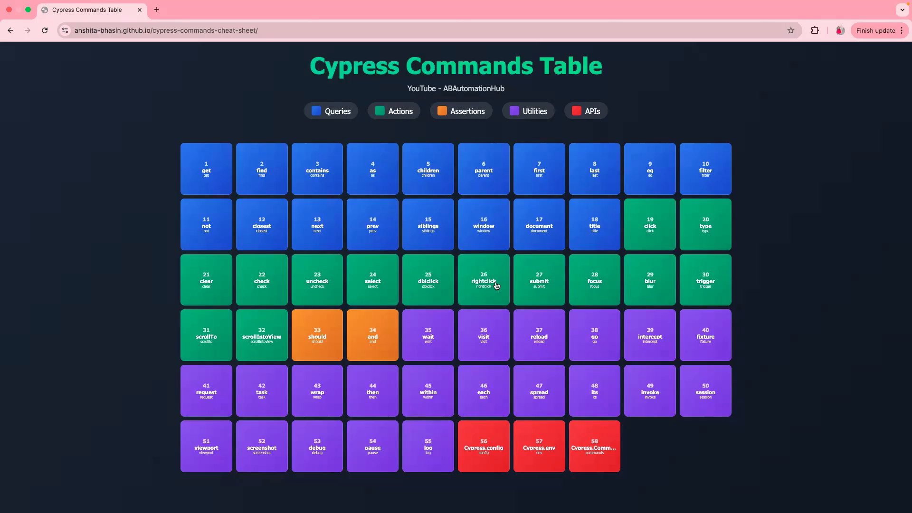
mouse_move(594, 223)
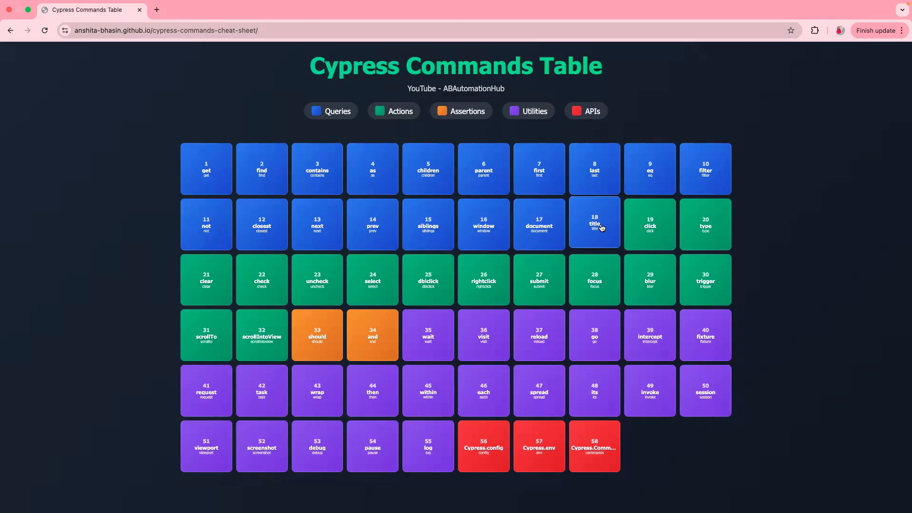
mouse_move(428, 279)
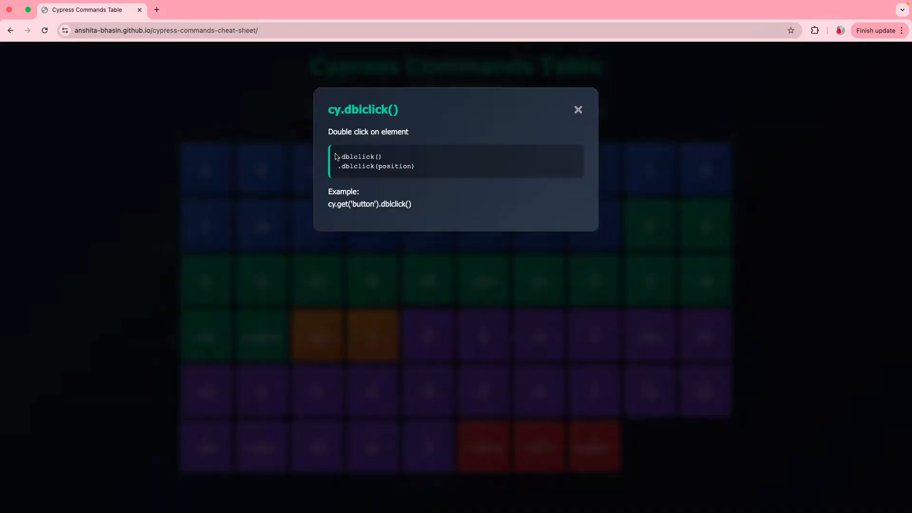
Select the dblclick syntax, then bring up scrollIntoView details and its official docs tab.
triple_click(361, 161)
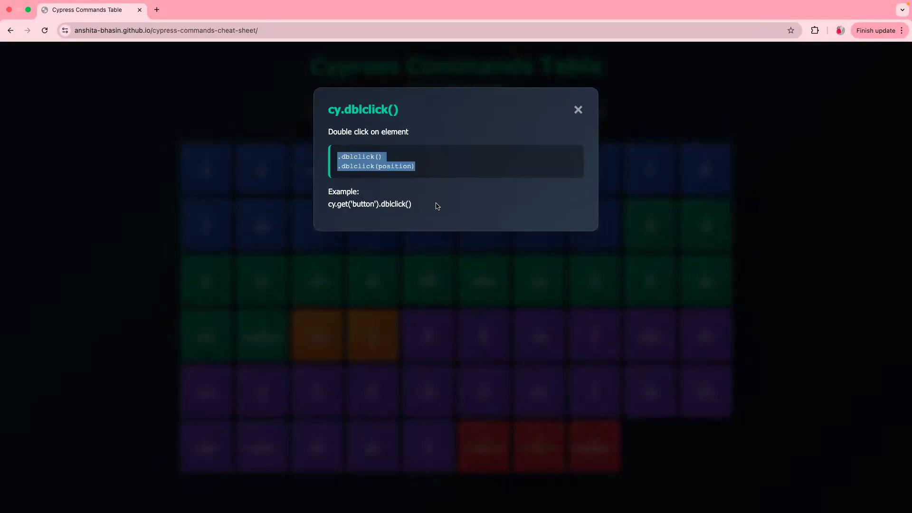
left_click(577, 109)
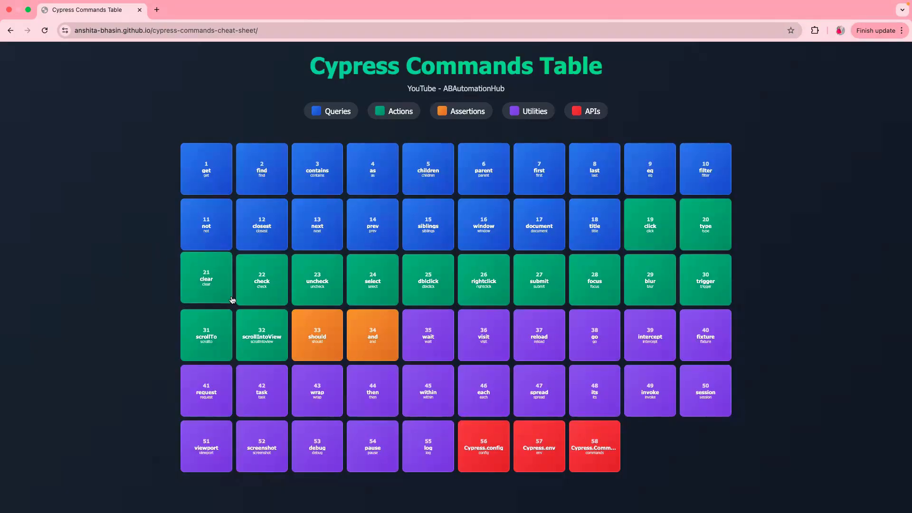
left_click(261, 335)
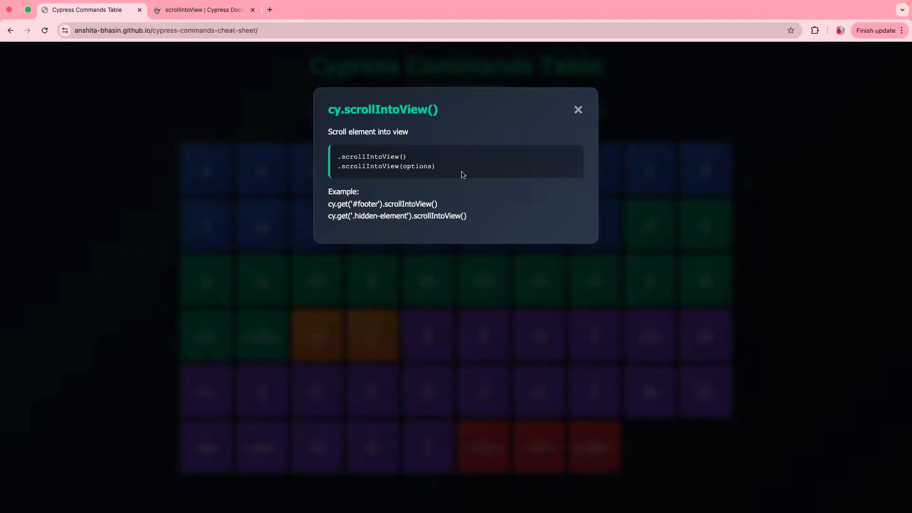
mouse_move(469, 205)
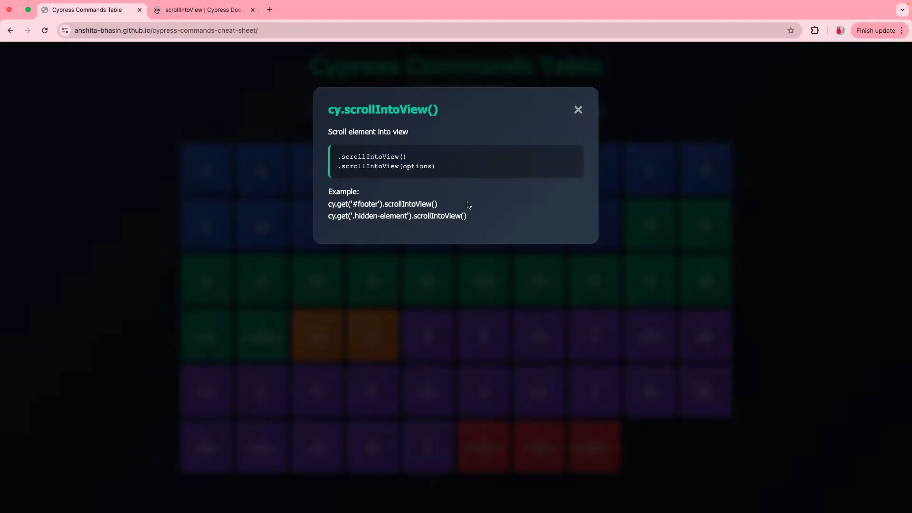
mouse_move(573, 156)
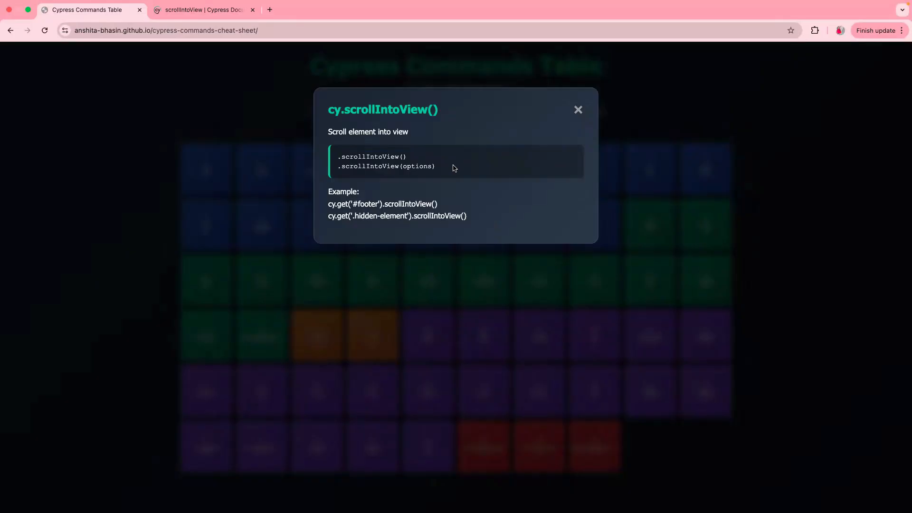
left_click(200, 10)
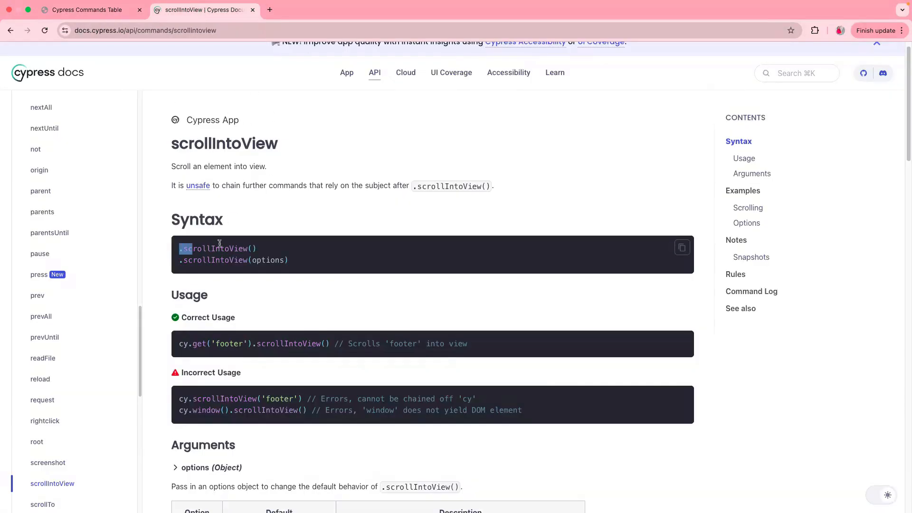
left_click(87, 10)
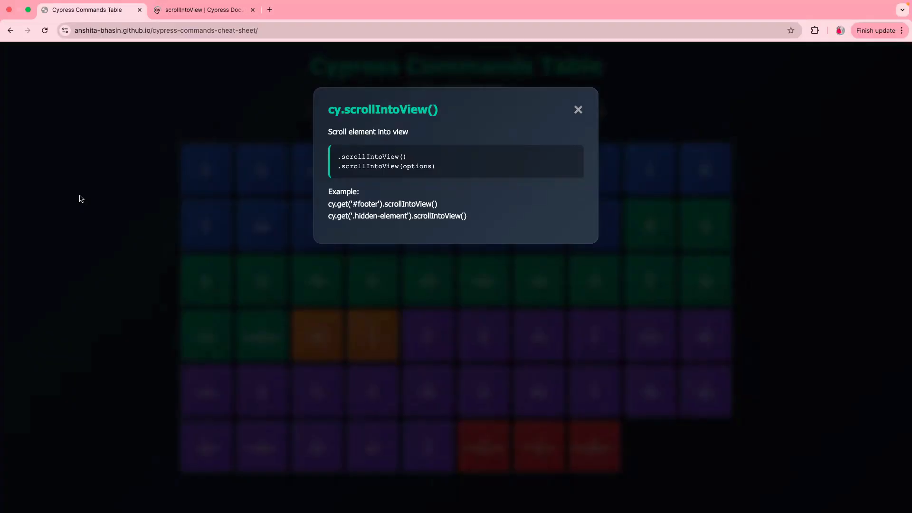
Dismiss the scrollIntoView card, preview the title command card and dismiss it too.
left_click(577, 109)
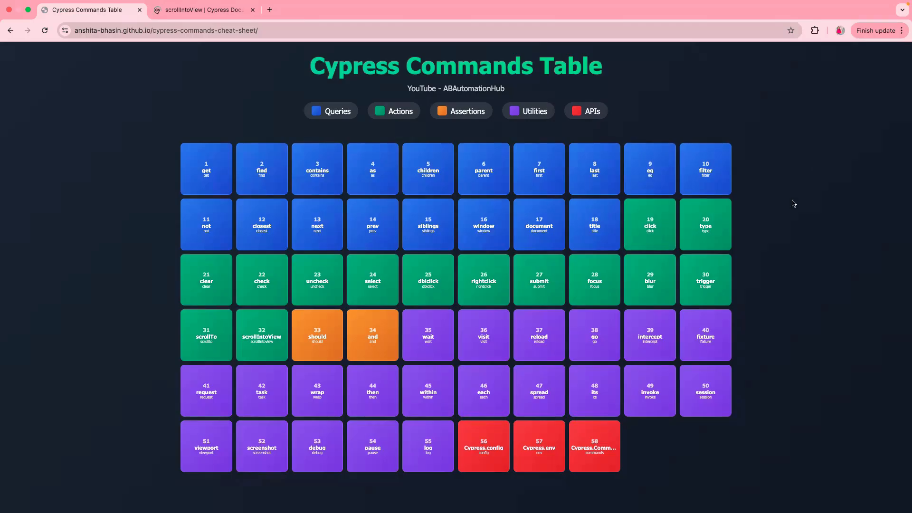
left_click(594, 223)
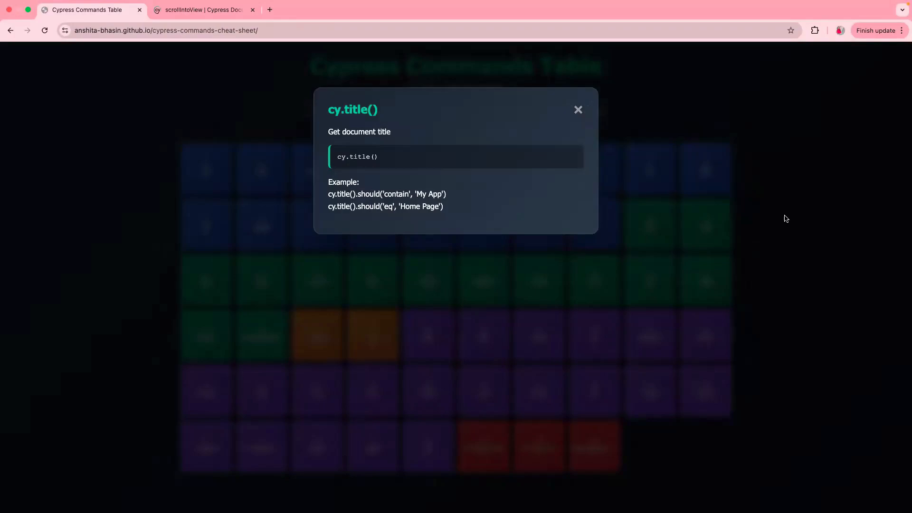
left_click(577, 109)
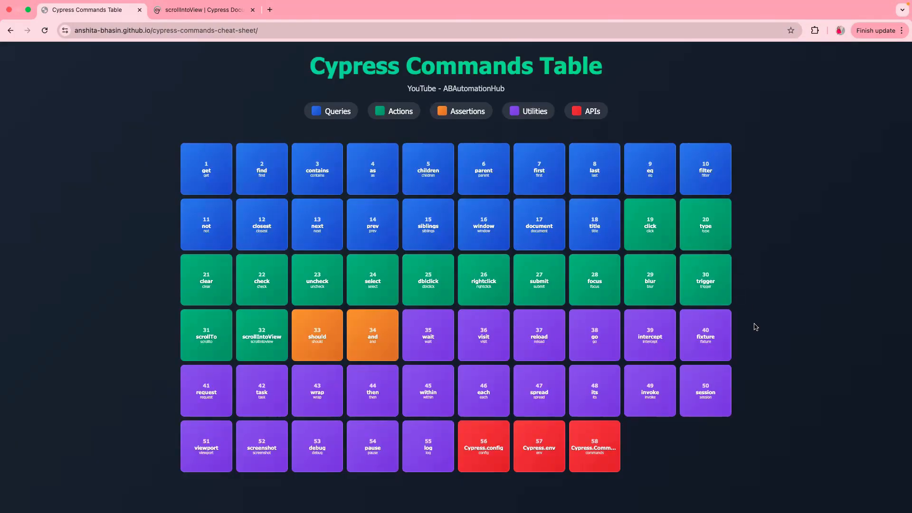
mouse_move(779, 390)
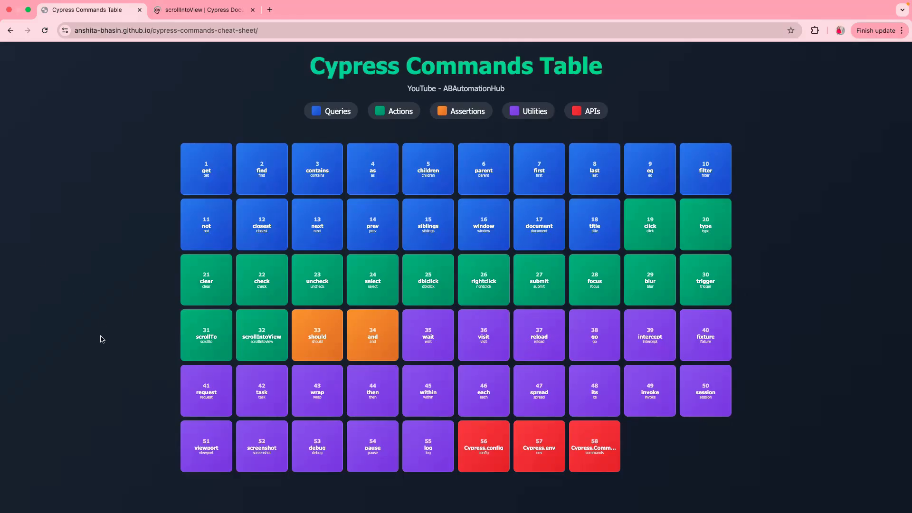
View the should() card, then the red Cypress.config card's syntax and examples, dismissing each.
left_click(316, 335)
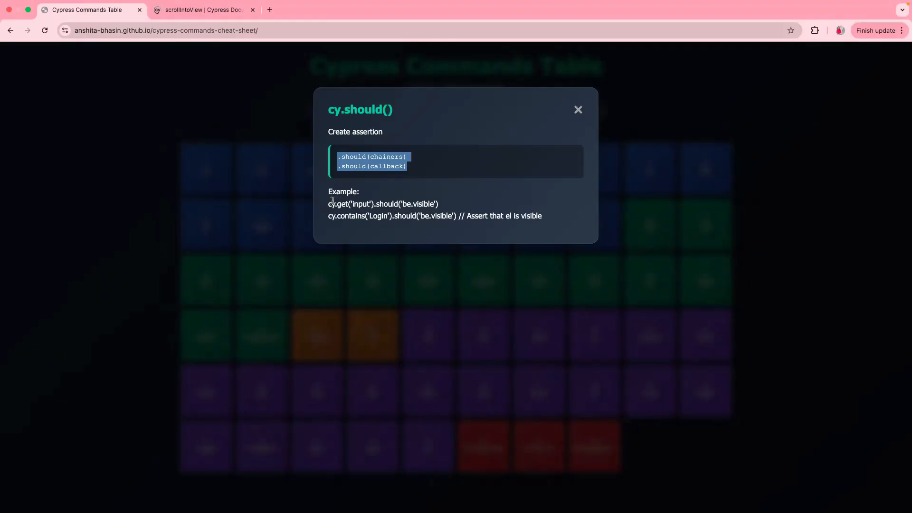
mouse_move(145, 337)
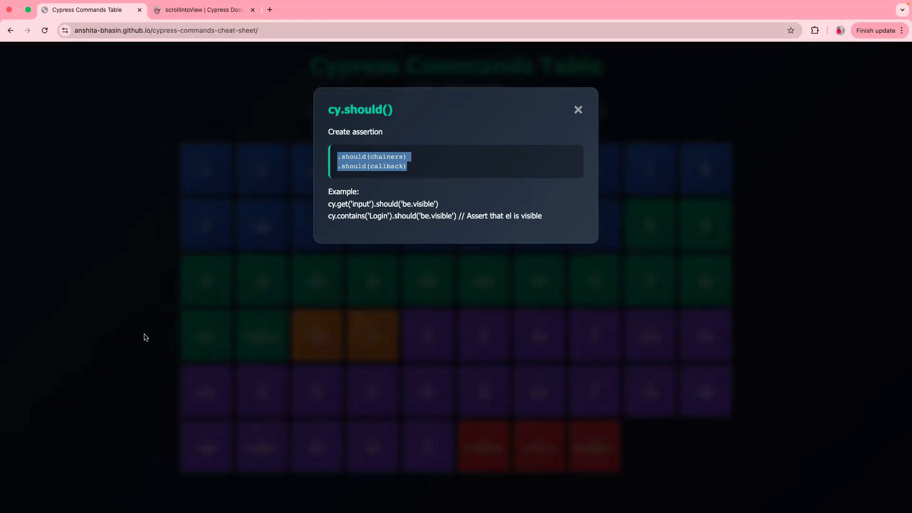
left_click(577, 109)
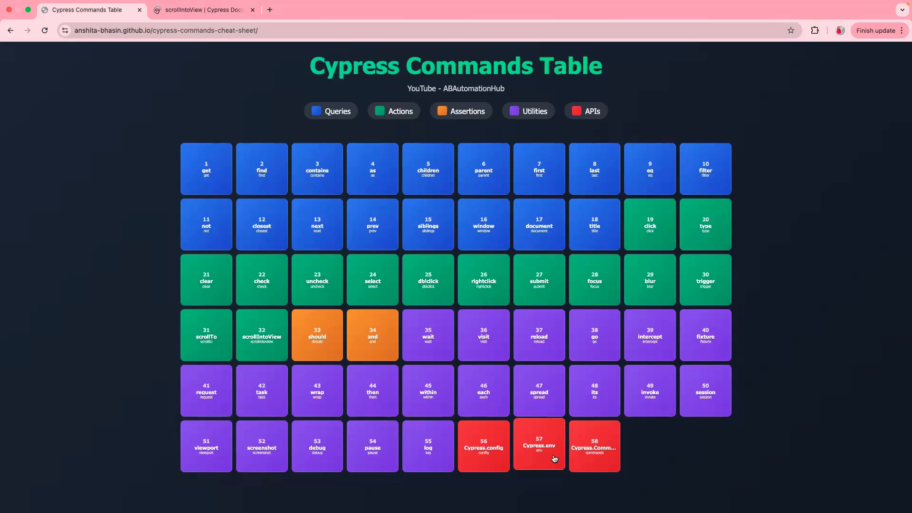
mouse_move(653, 454)
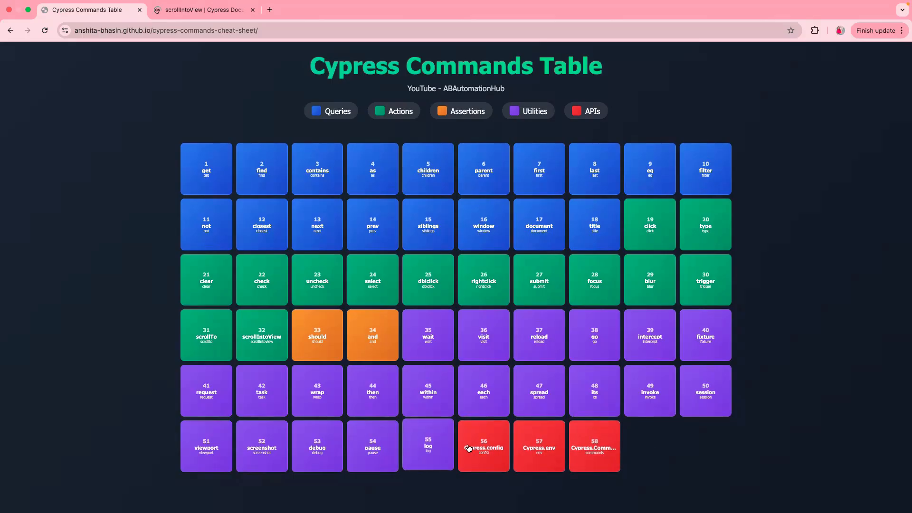
left_click(483, 446)
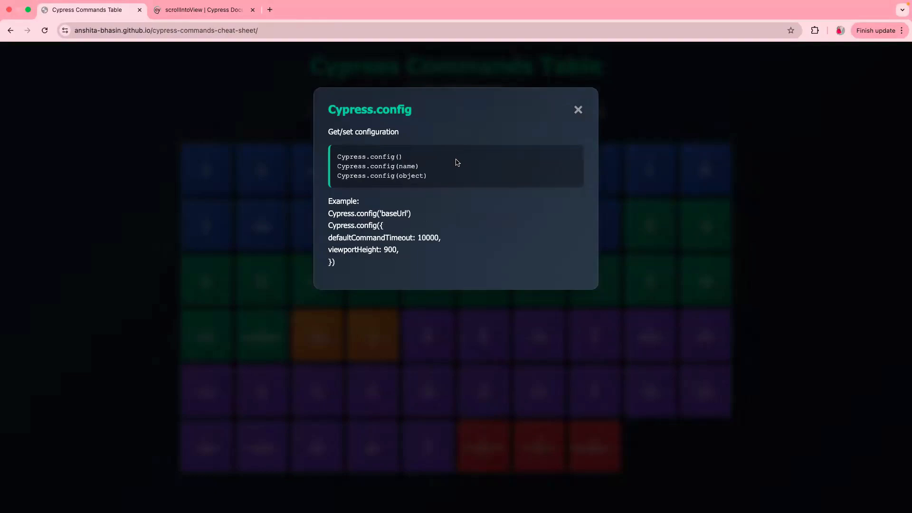
mouse_move(465, 193)
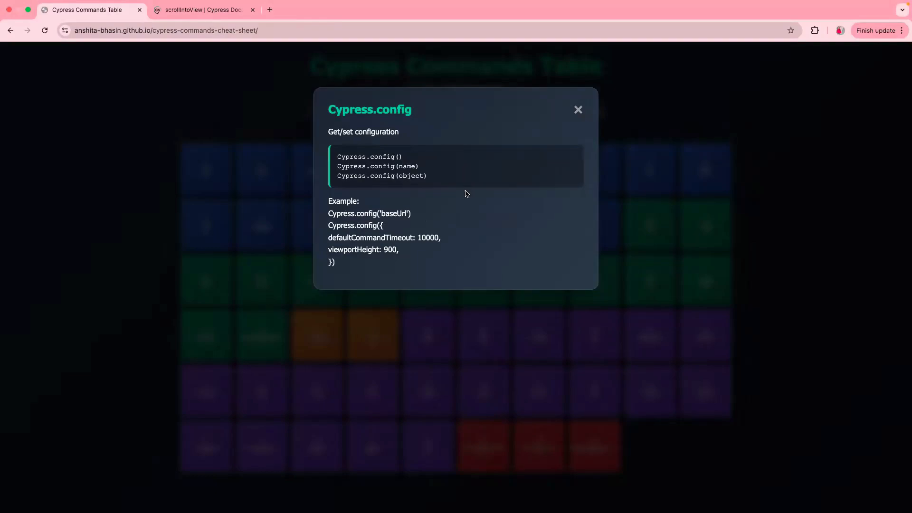
mouse_move(458, 184)
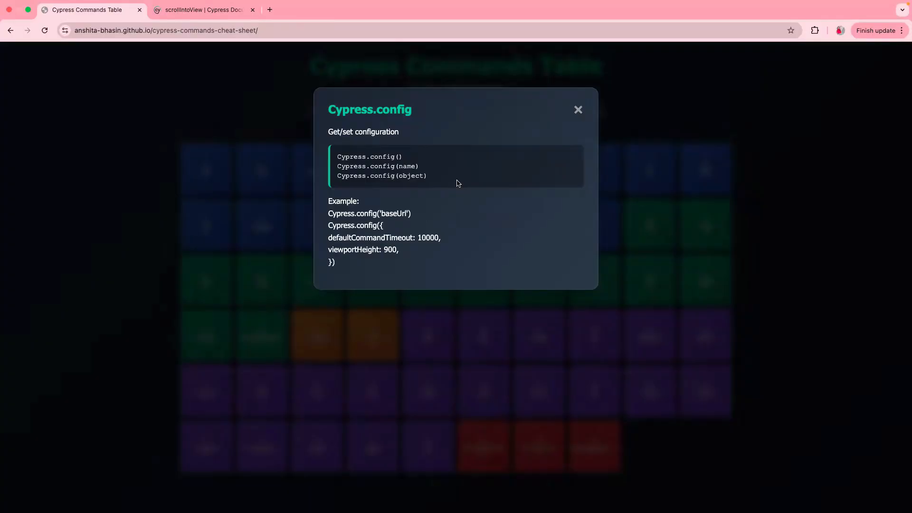
left_click(578, 110)
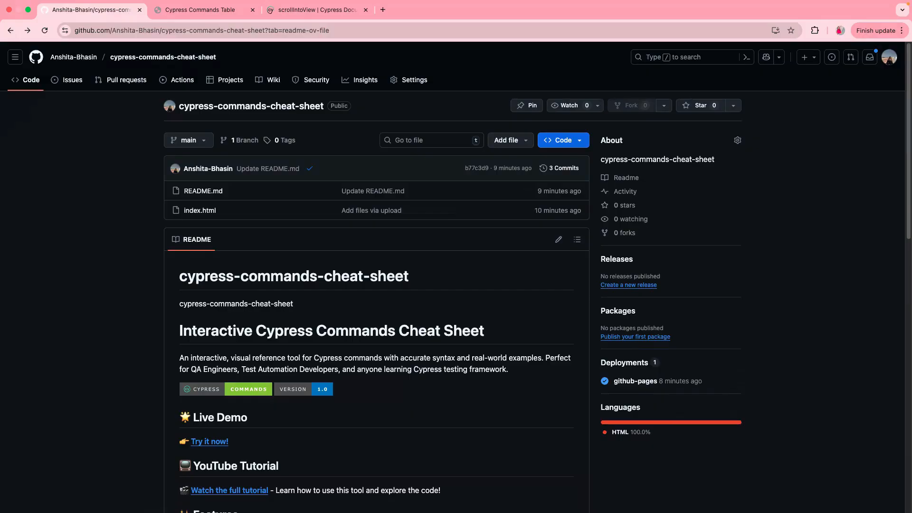
mouse_move(141, 339)
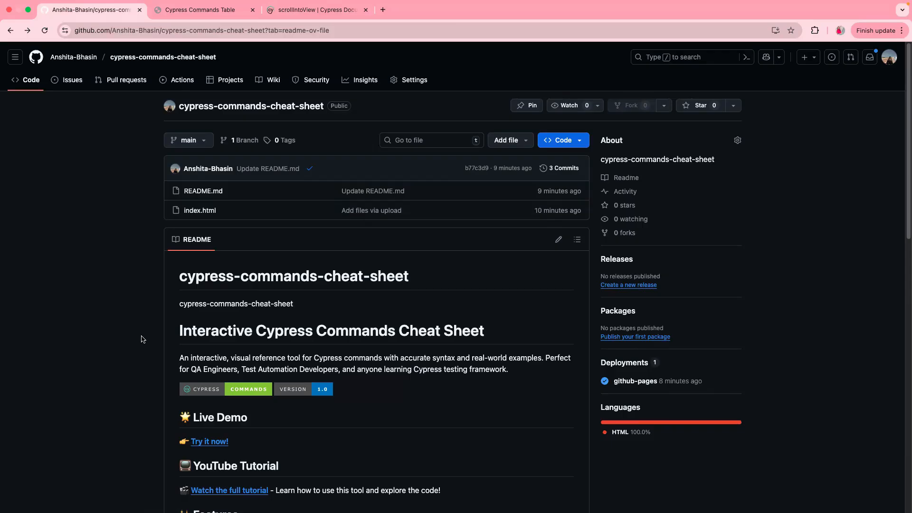
mouse_move(115, 334)
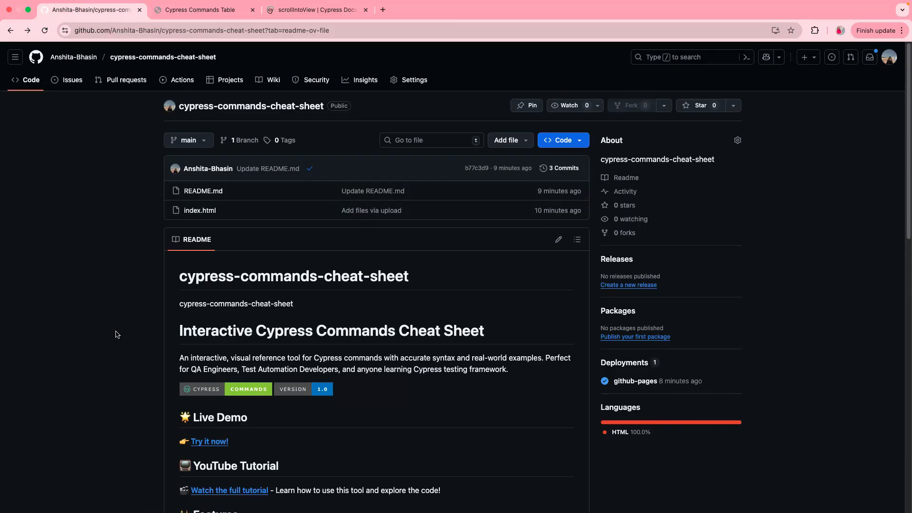
mouse_move(210, 440)
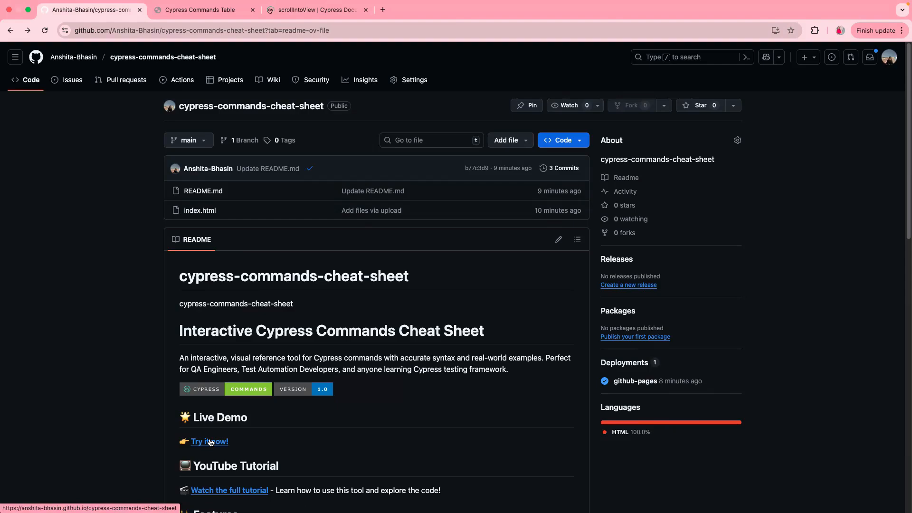
Launch the cheat sheet's live demo from the README's 'Try it now!' link.
left_click(210, 441)
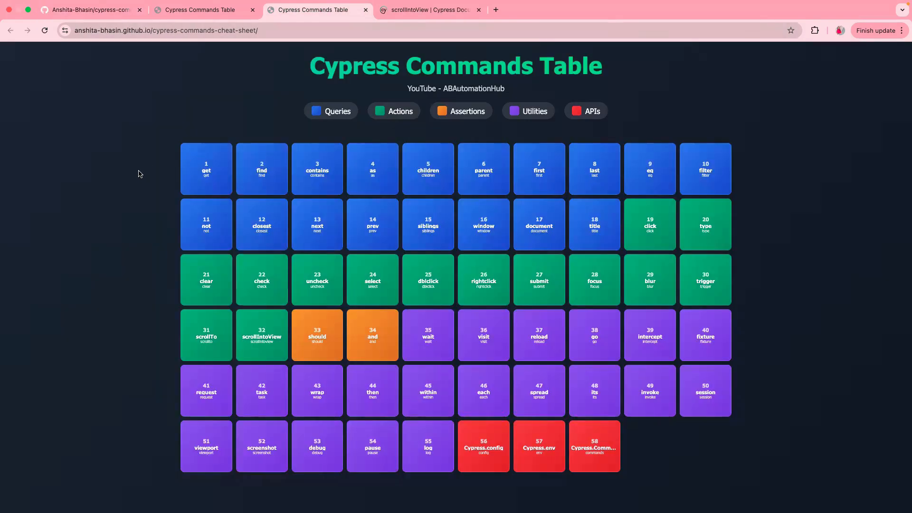
mouse_move(122, 186)
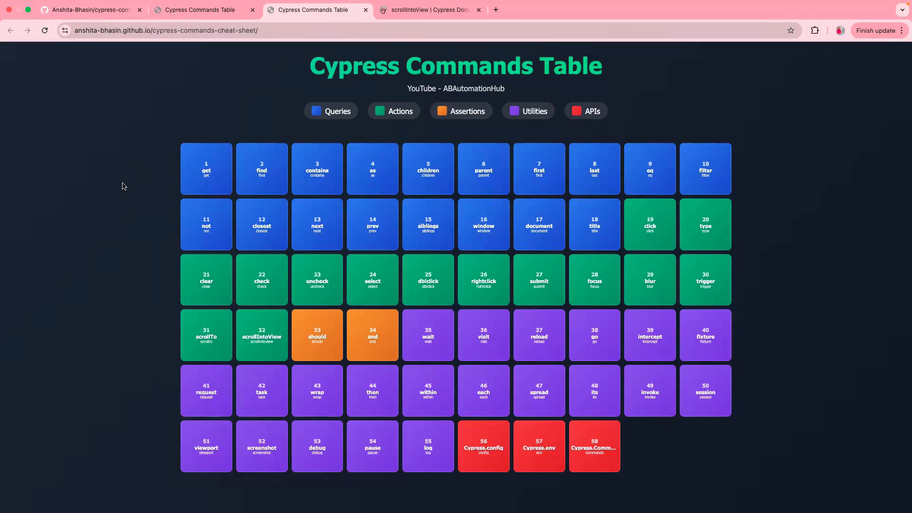
View the get() card in the live demo, dismiss it and return to the GitHub README tab.
left_click(205, 169)
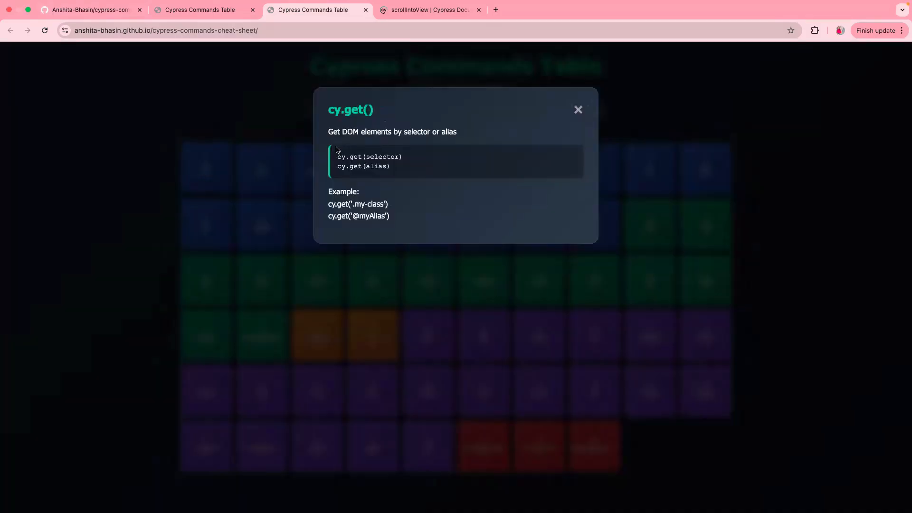
left_click(577, 109)
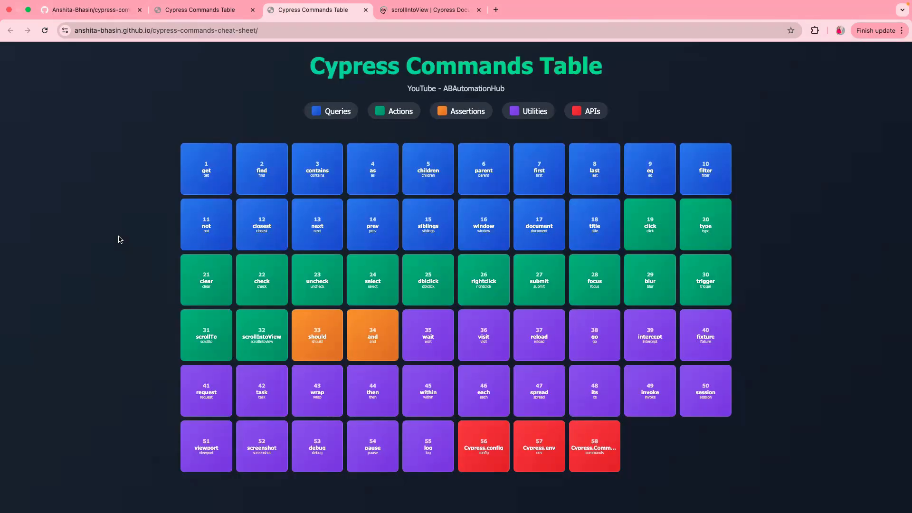
left_click(87, 10)
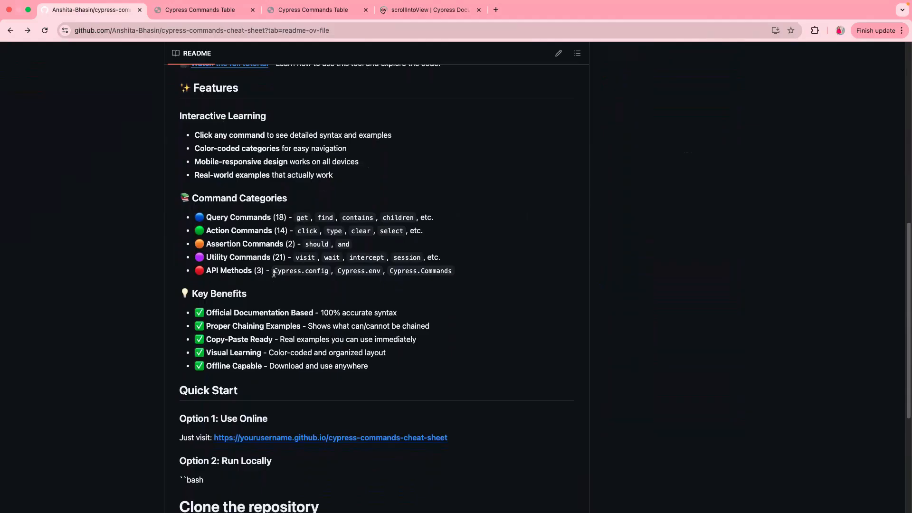
mouse_move(205, 348)
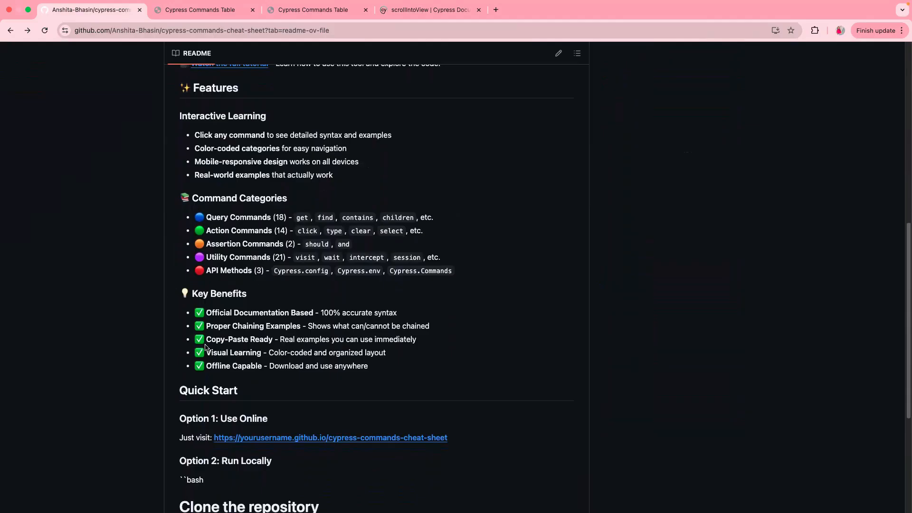
Scroll the README through Features, Key Benefits and Quick Start and back up.
scroll("down", 3)
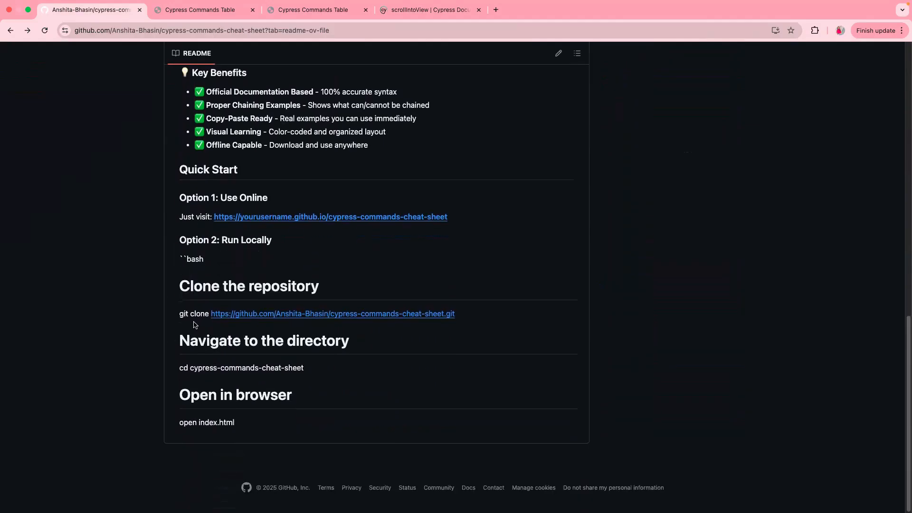
scroll("up", 3)
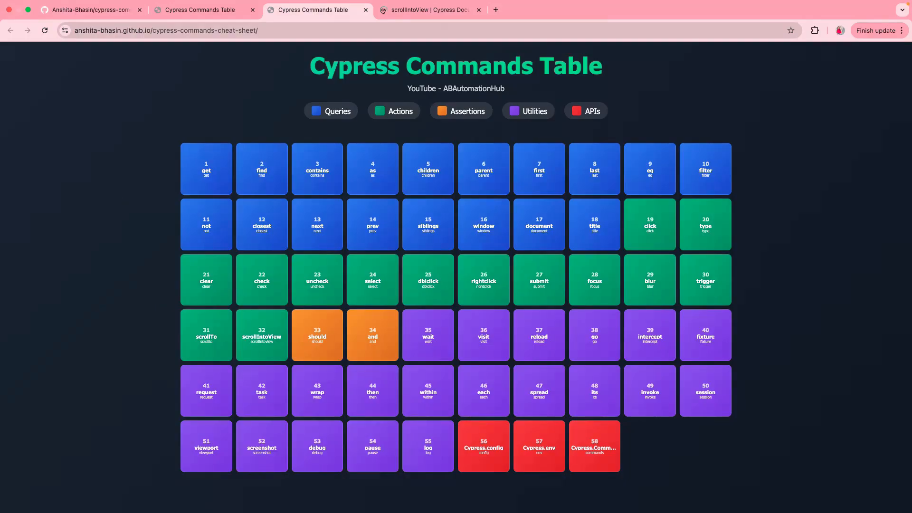
mouse_move(123, 202)
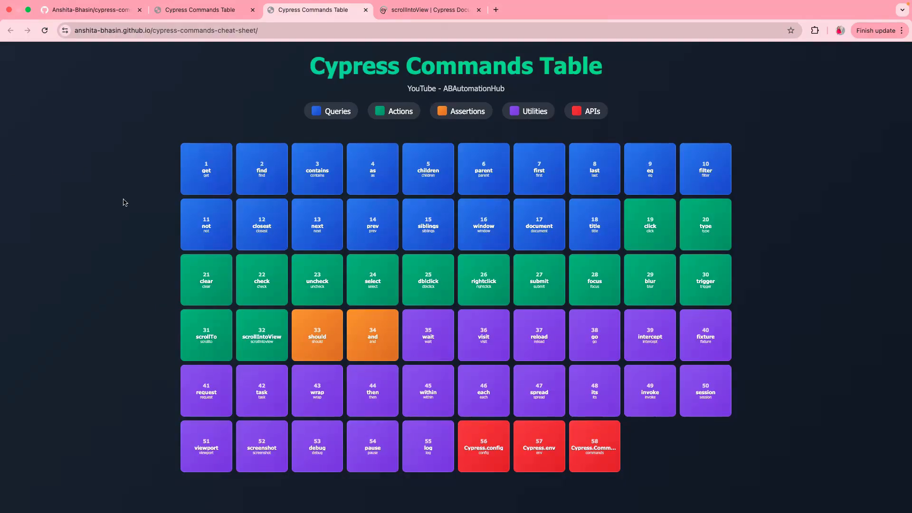
mouse_move(55, 372)
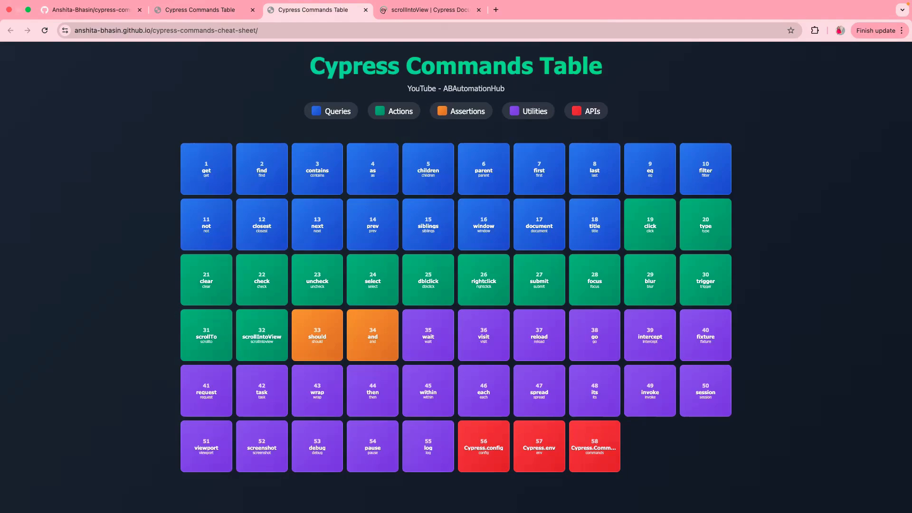
Switch to the GitHub repository tab and scroll to the top of its README.
left_click(90, 10)
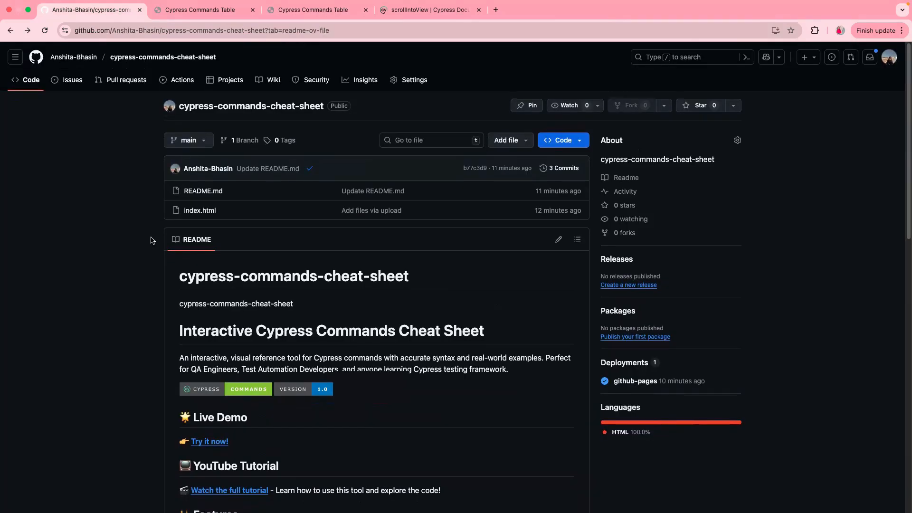
scroll("up", 3)
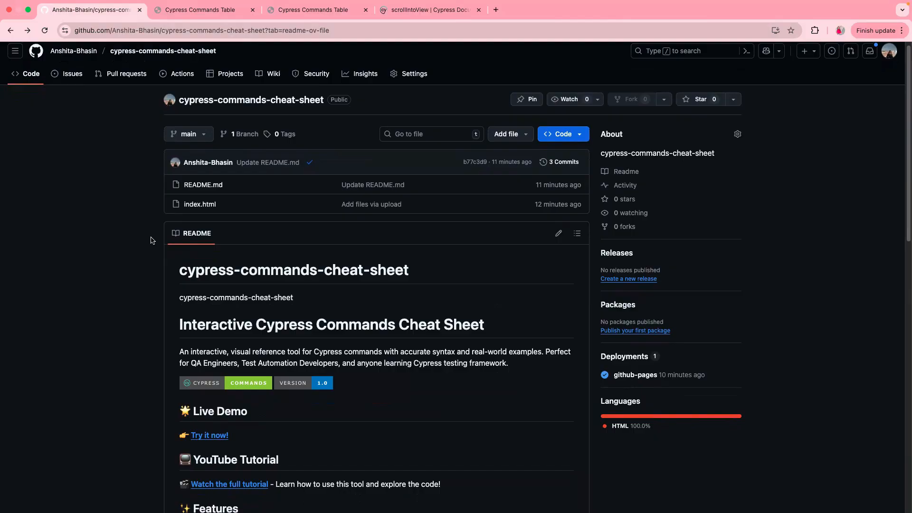
mouse_move(89, 316)
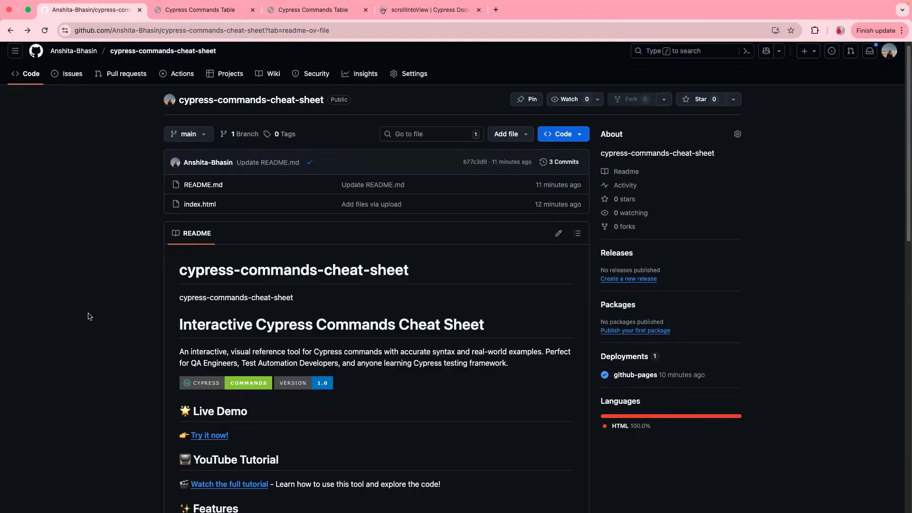